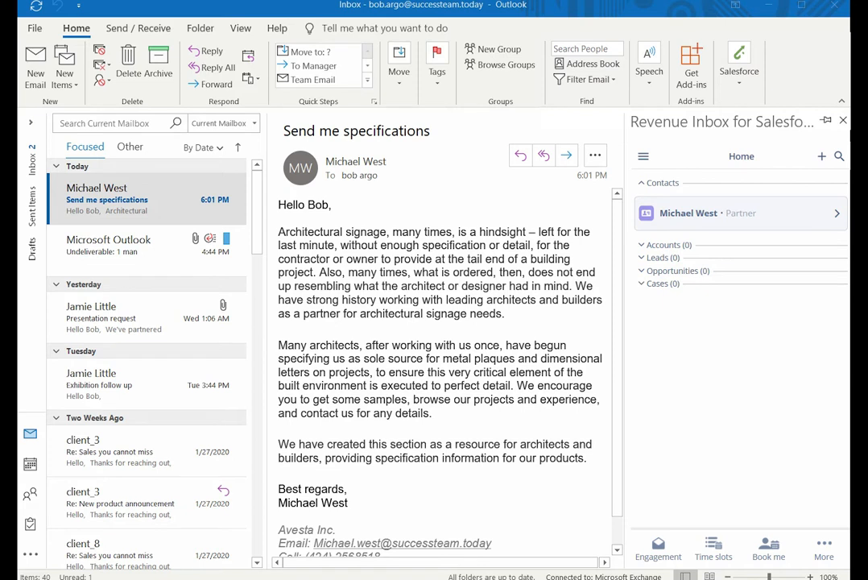
{"action": "mouse_move", "coordinate": [161, 206]}
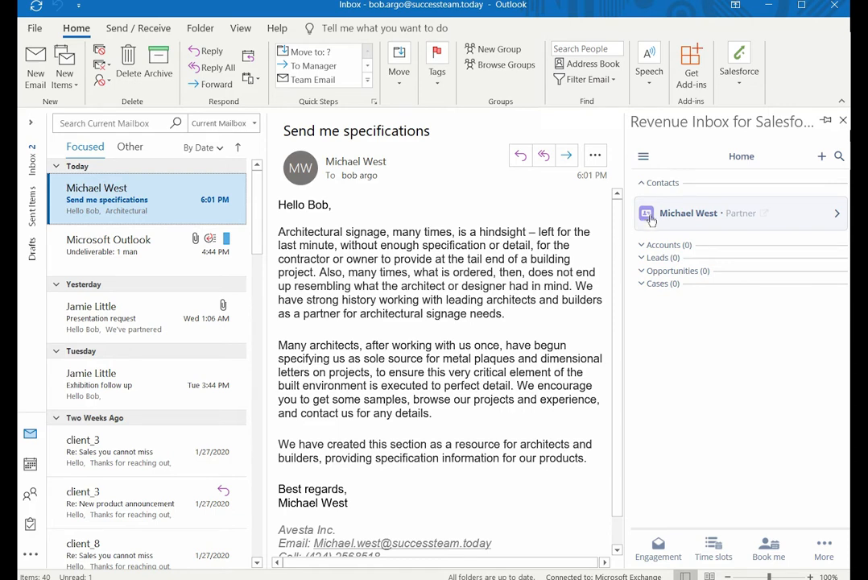
{"action": "left_click", "coordinate": [838, 213]}
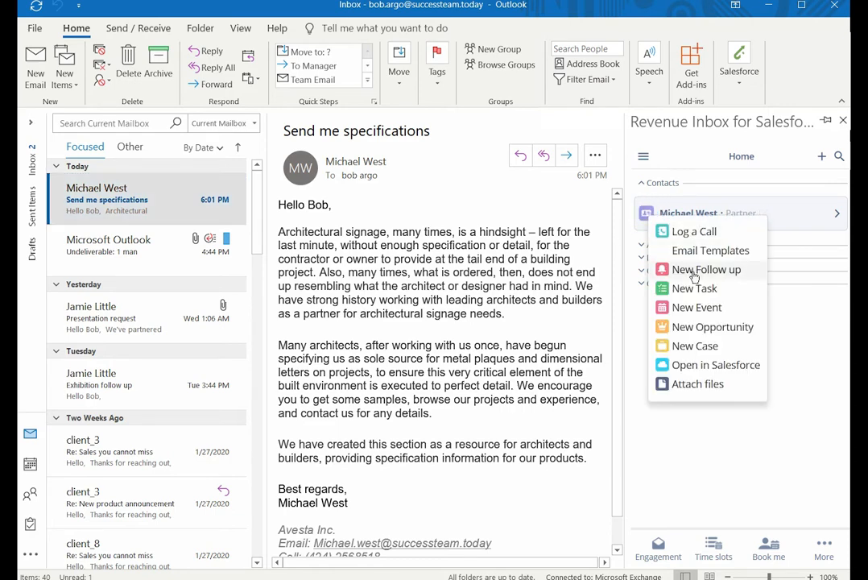
{"action": "left_click", "coordinate": [705, 269]}
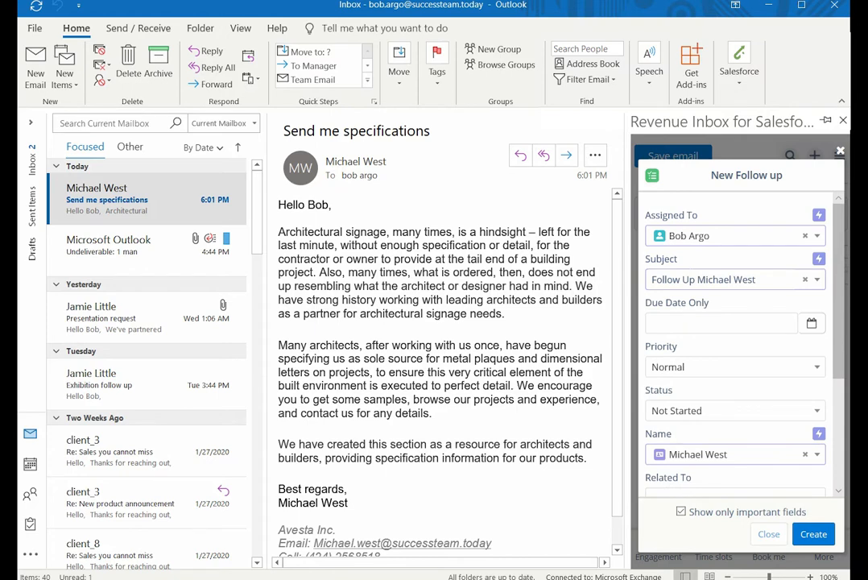
{"action": "left_click", "coordinate": [812, 322]}
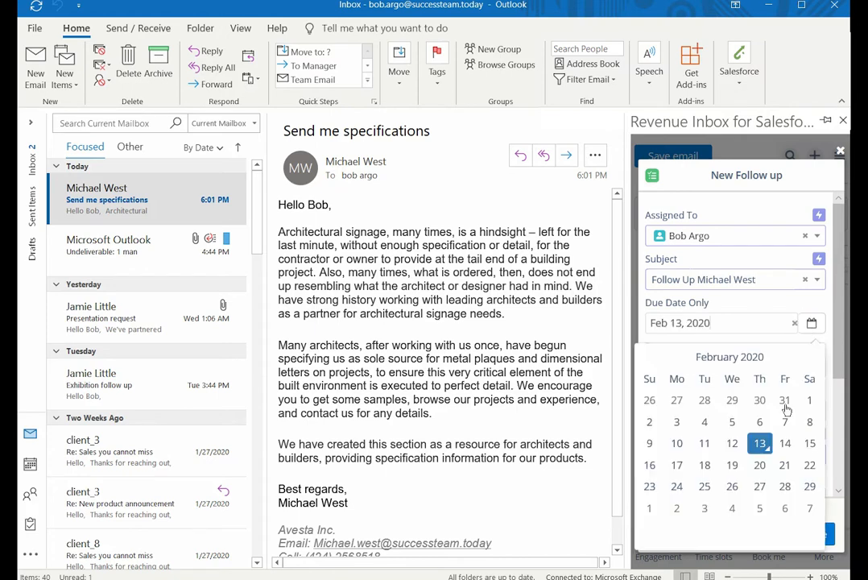
{"action": "left_click", "coordinate": [760, 464]}
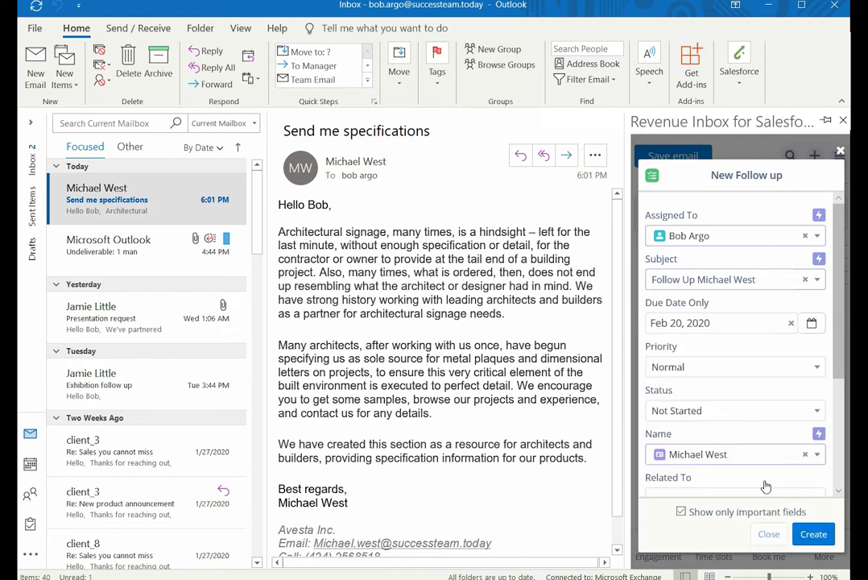
{"action": "mouse_move", "coordinate": [818, 406]}
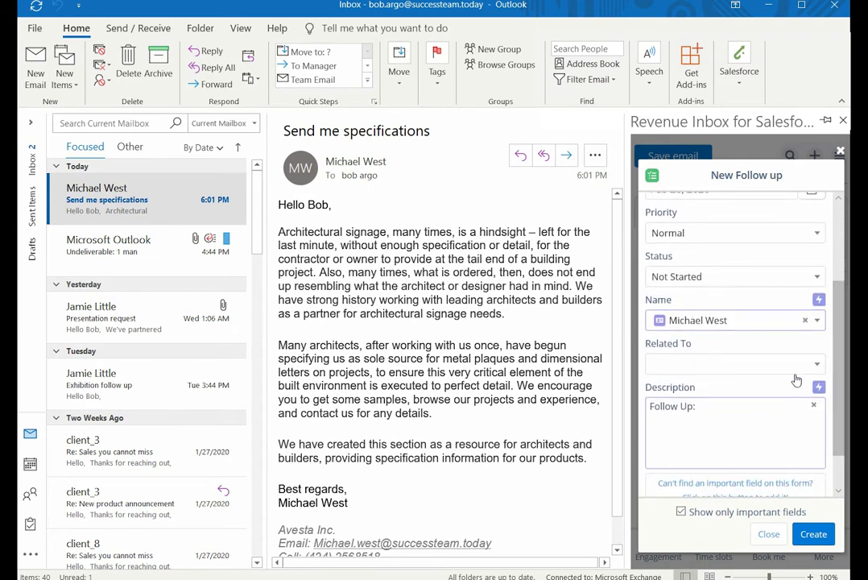
Set the task's Related To field to General Inc by searching 'gen'.
{"action": "left_click", "coordinate": [733, 364]}
{"action": "type", "text": "gen"}
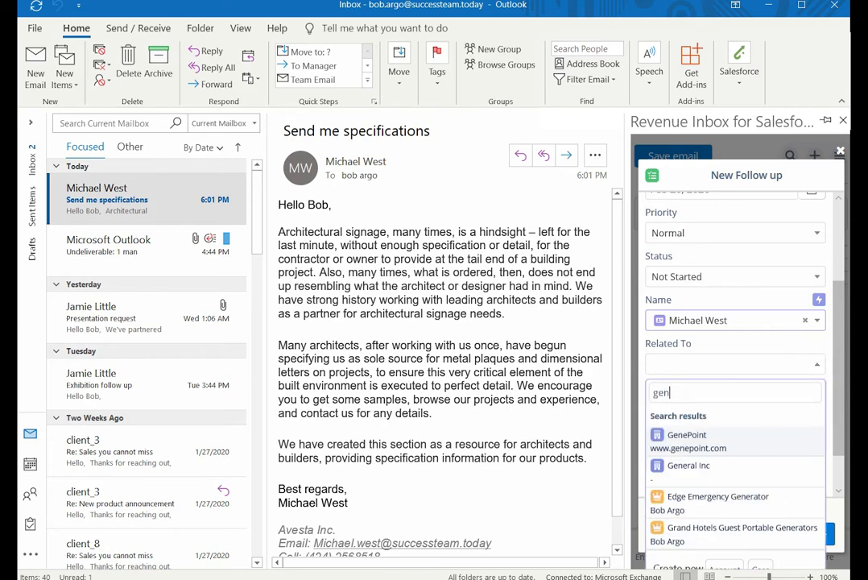
{"action": "left_click", "coordinate": [689, 464]}
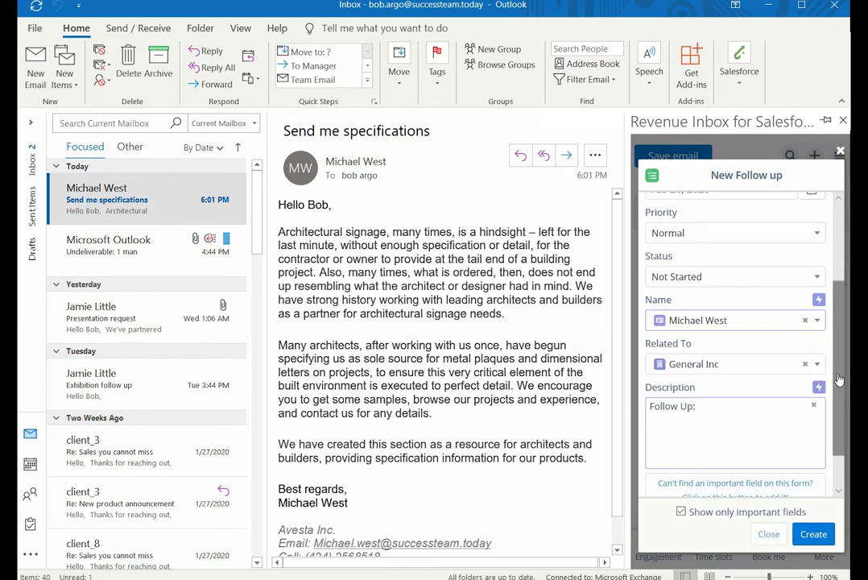
{"action": "scroll", "scroll_direction": "down", "scroll_amount": 3}
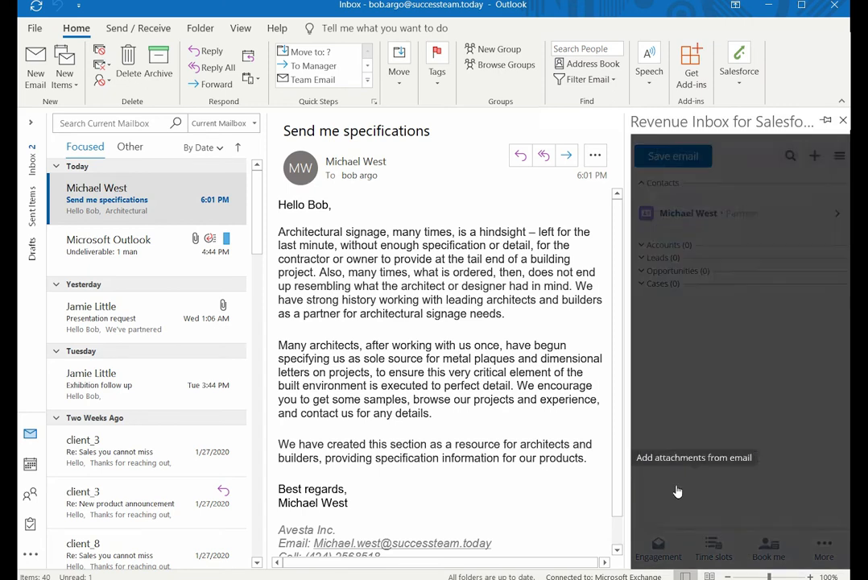
{"action": "left_click", "coordinate": [692, 457]}
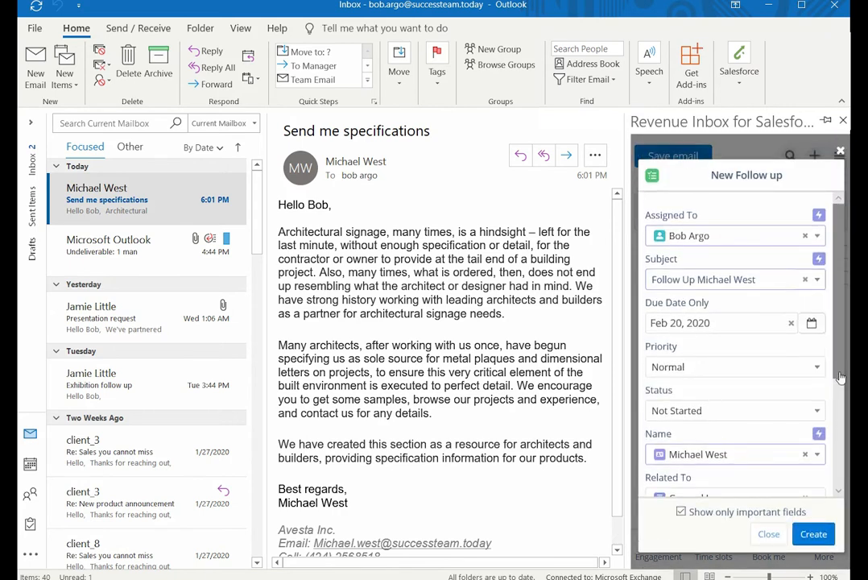
{"action": "scroll", "scroll_direction": "down", "scroll_amount": 3}
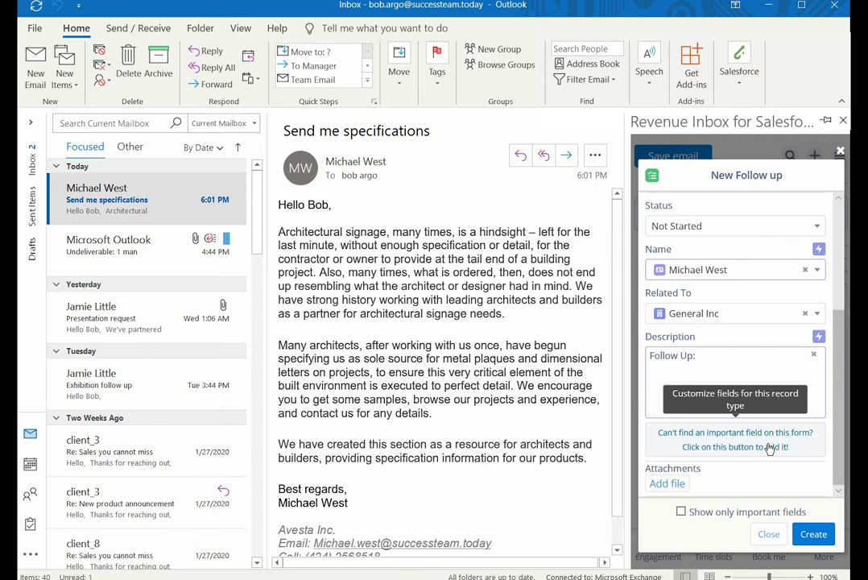
{"action": "mouse_move", "coordinate": [781, 489]}
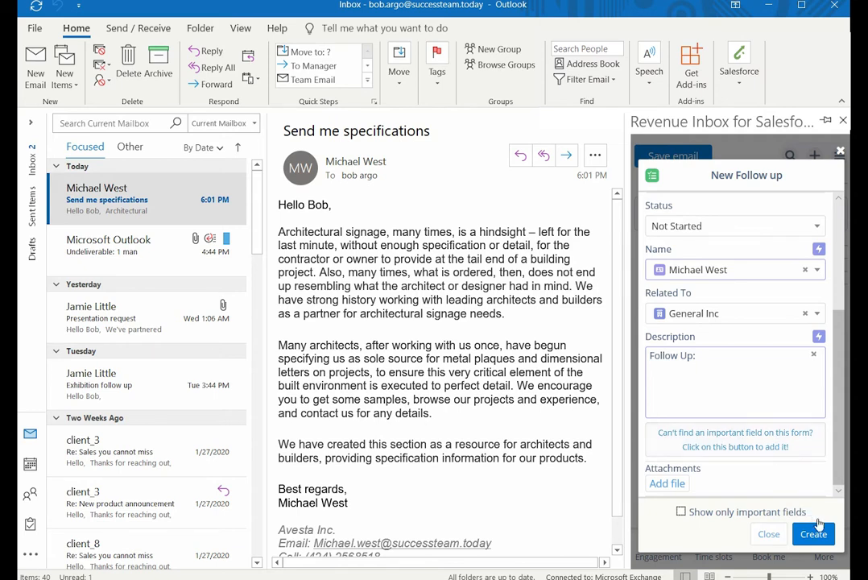
Create the task in Salesforce and view its details from the success notification.
{"action": "left_click", "coordinate": [813, 534]}
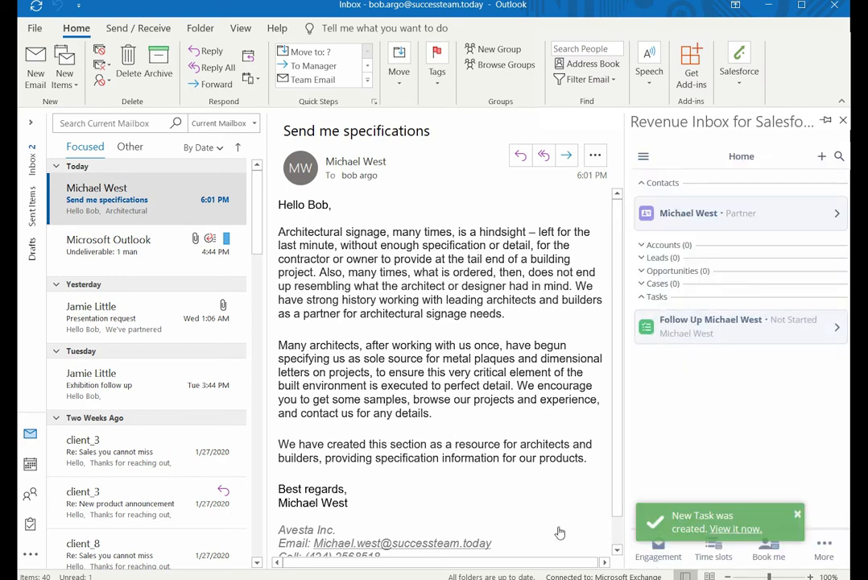
{"action": "mouse_move", "coordinate": [741, 532]}
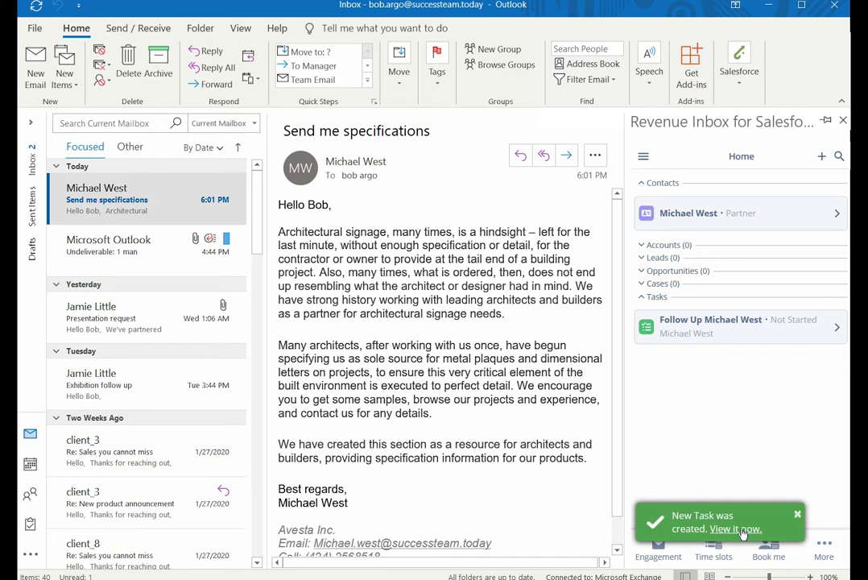
{"action": "left_click", "coordinate": [710, 326]}
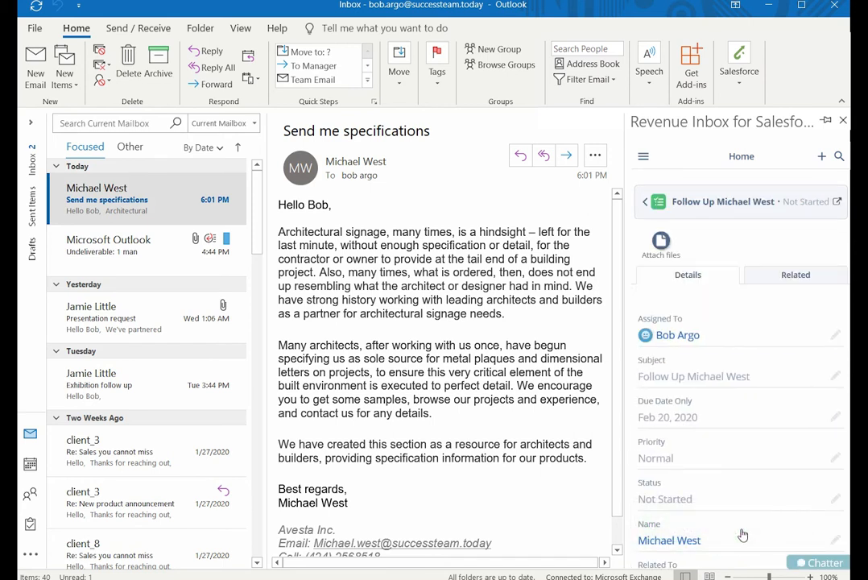